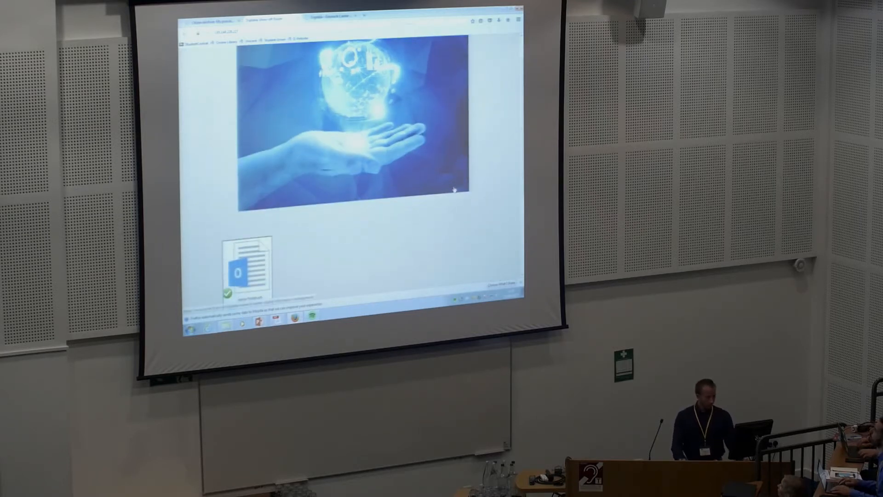
Scroll down the converter page to bring the upload area into view.
scroll("down", 3)
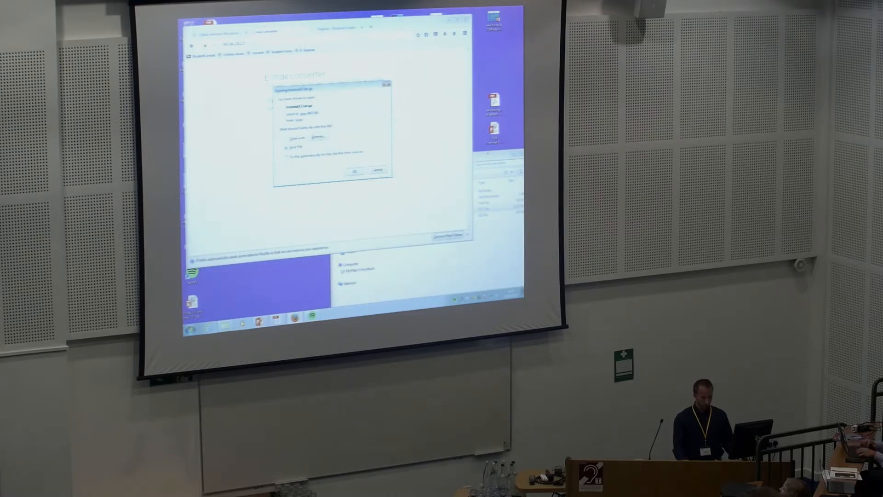
Open the folder containing the downloaded .tar.gz archive in Windows Explorer.
left_click(354, 170)
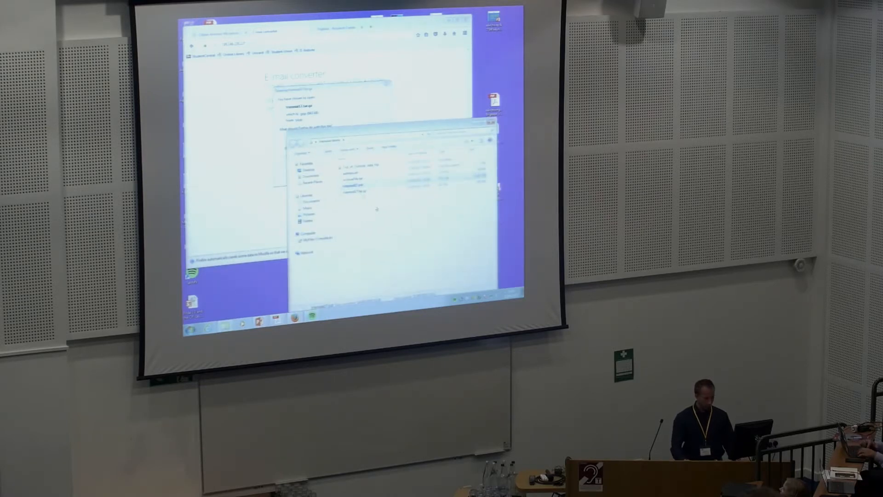